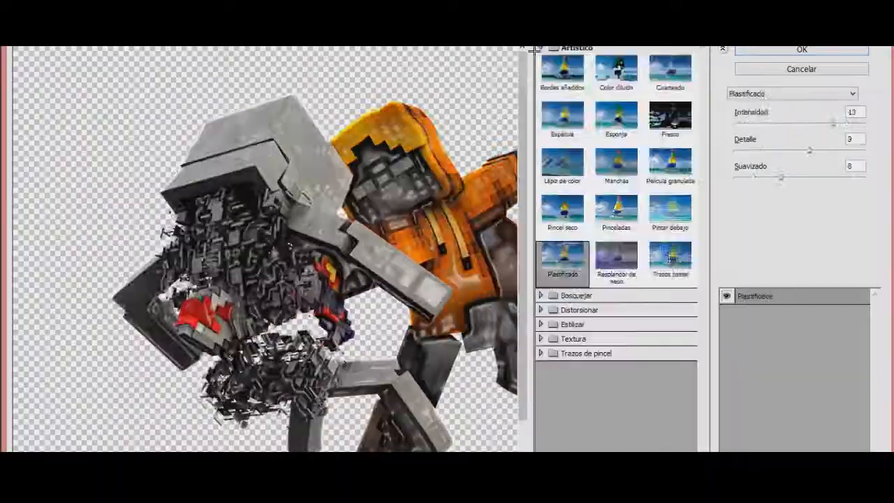
Step: Apply the Artistic > Plastic Wrap filter to the grey character layer for a glossy look
left_click(802, 49)
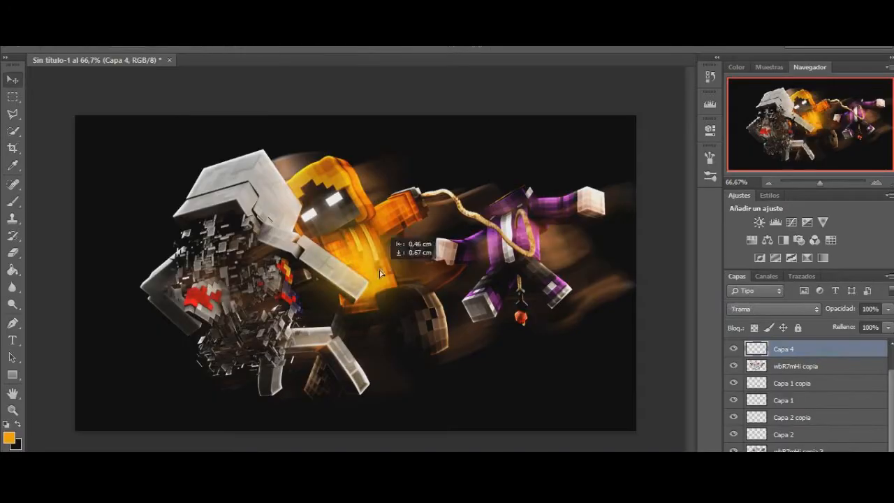
Step: Bring in glow effect layers and colorize them pink-purple with Hue/Saturation
left_click(279, 58)
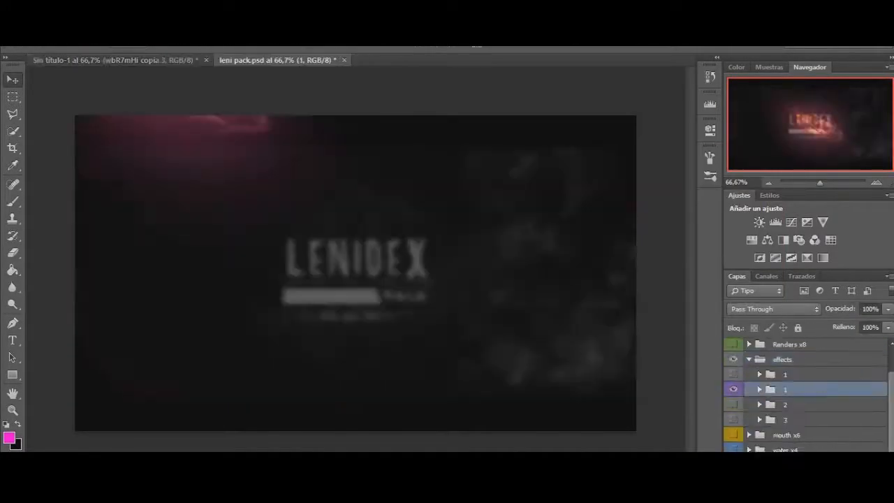
left_click(101, 58)
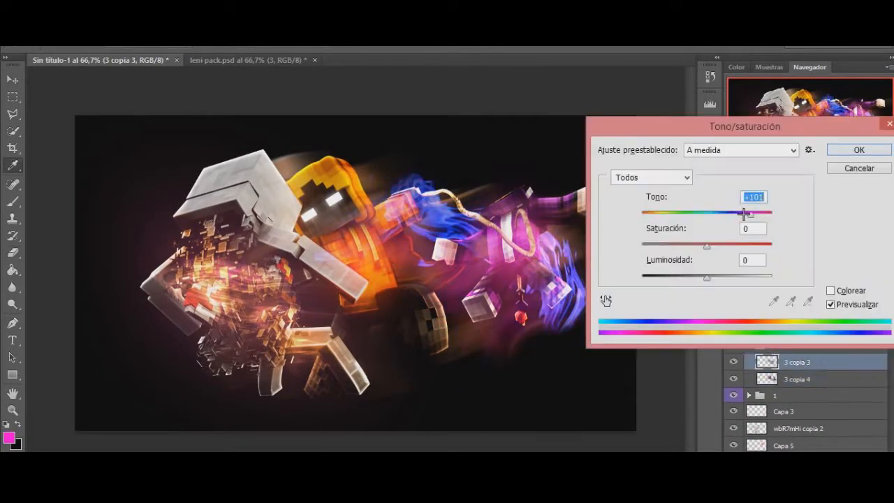
left_click(858, 150)
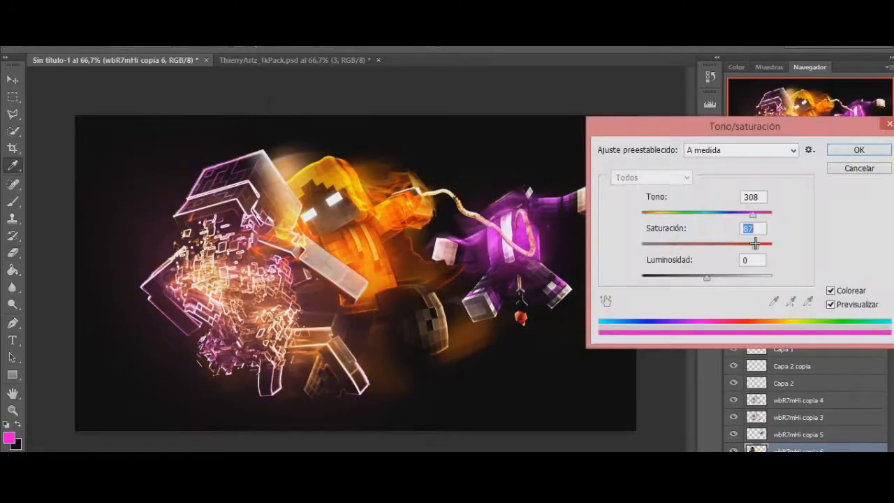
Step: Warp the orange hooded character with Liquify and ring it with motion-blurred fire glow orbs
left_click(857, 149)
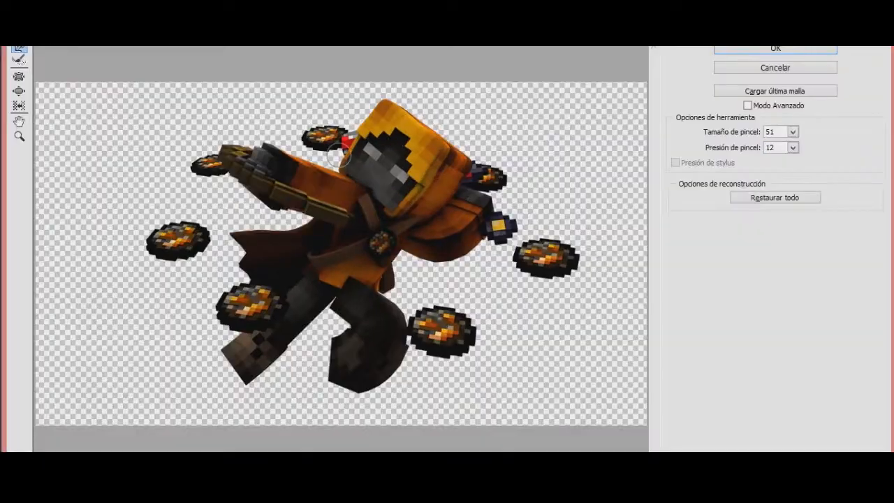
left_click(774, 48)
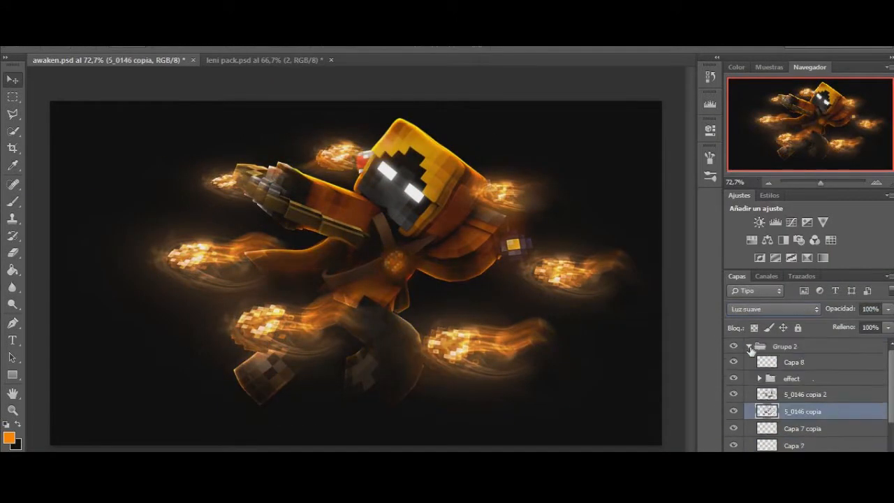
Step: Open the text pack declining the layer update, style the 3D fire text and drag it into the banner template
left_click(282, 59)
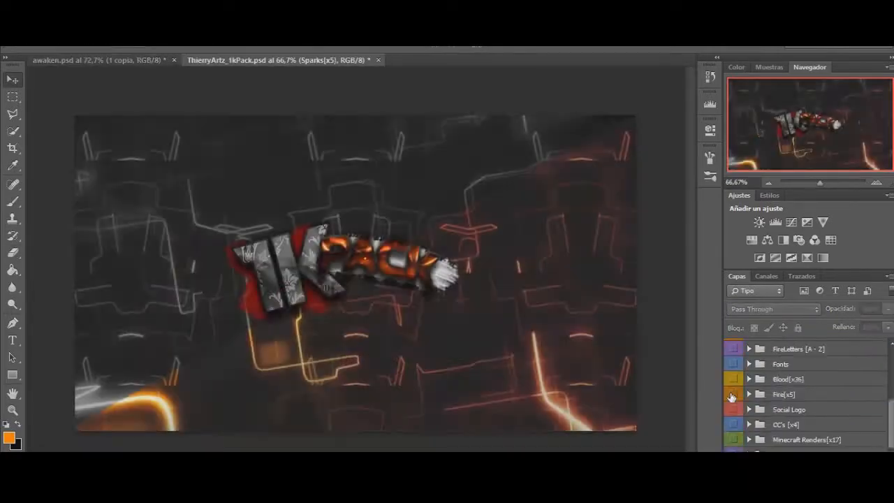
left_click(90, 59)
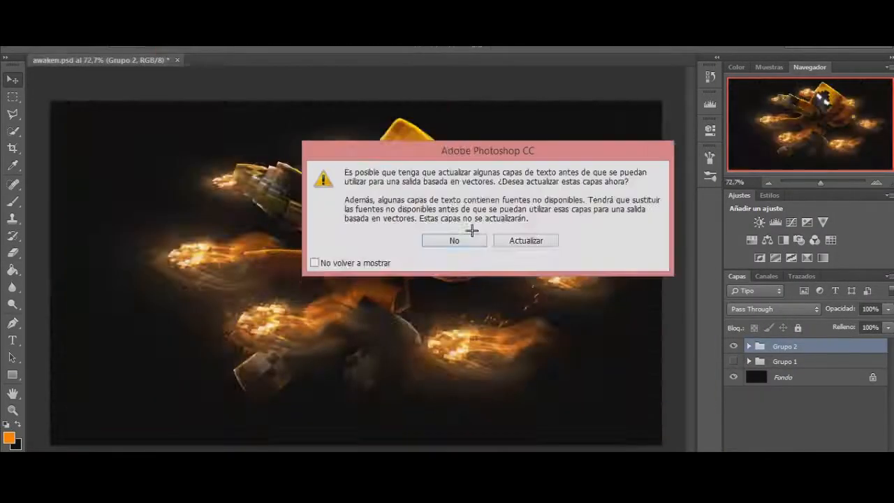
left_click(454, 240)
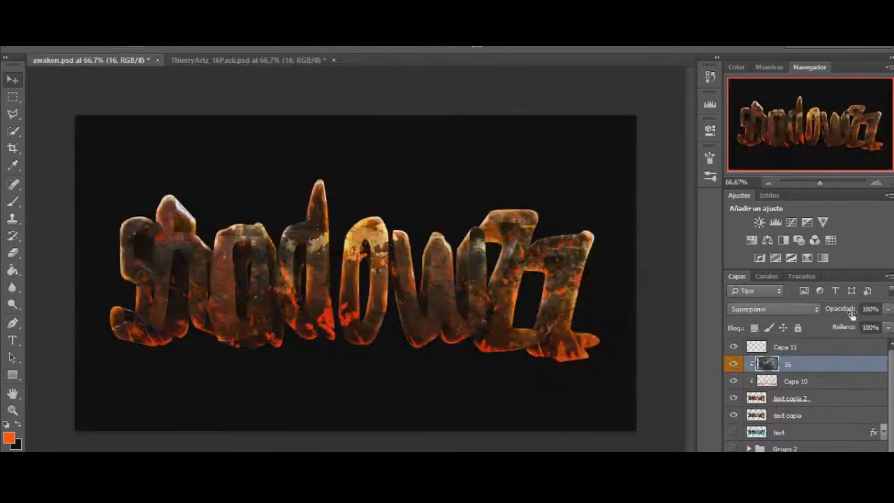
left_click(238, 56)
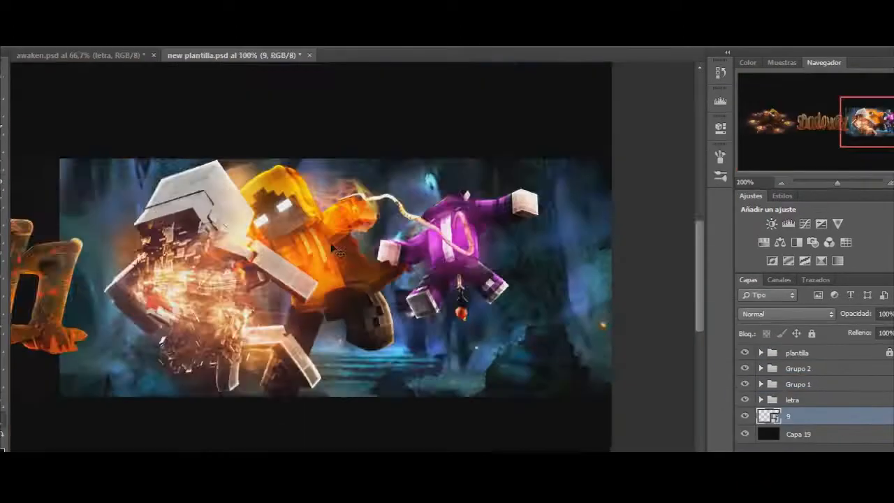